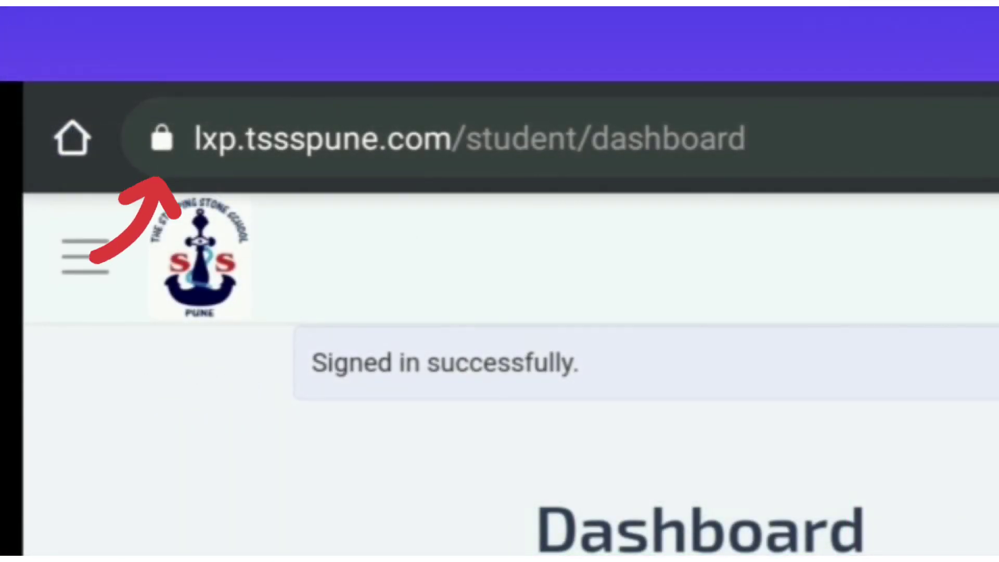
- Allow the school LMS site to use the phone's camera and microphone in Chrome
click(162, 139)
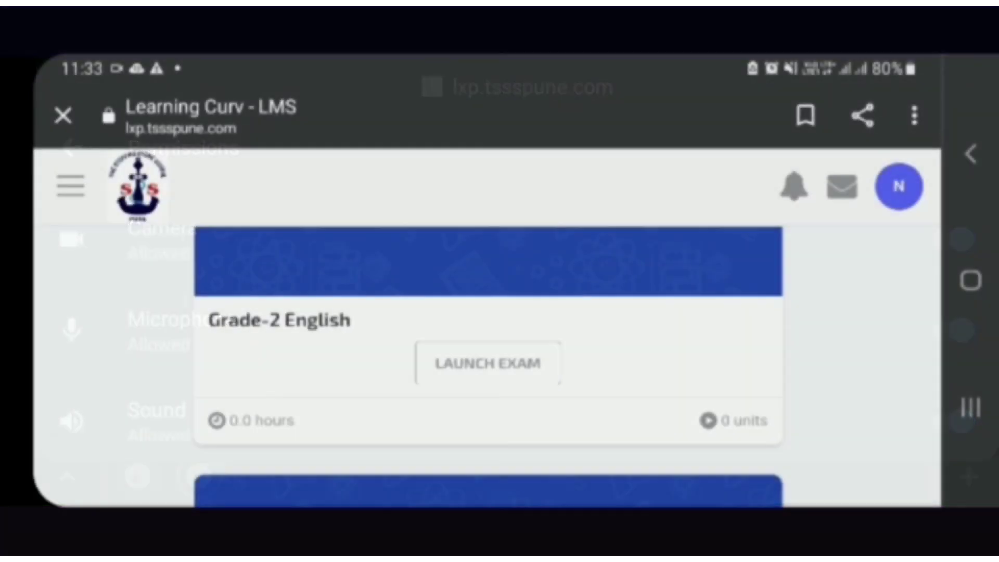
- Launch the scheduled Grade-2 English exam from its card and the schedule page
click(488, 363)
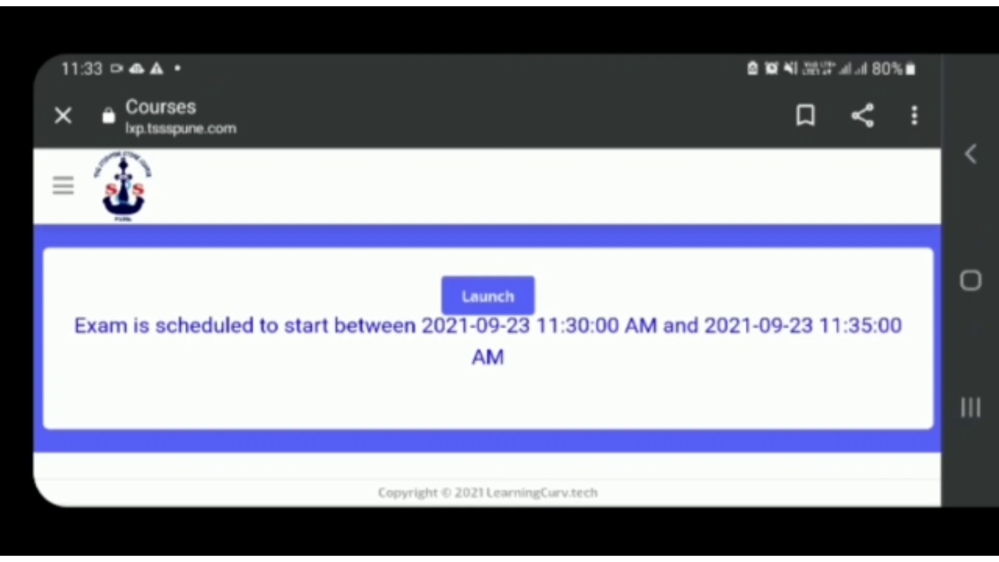
click(488, 295)
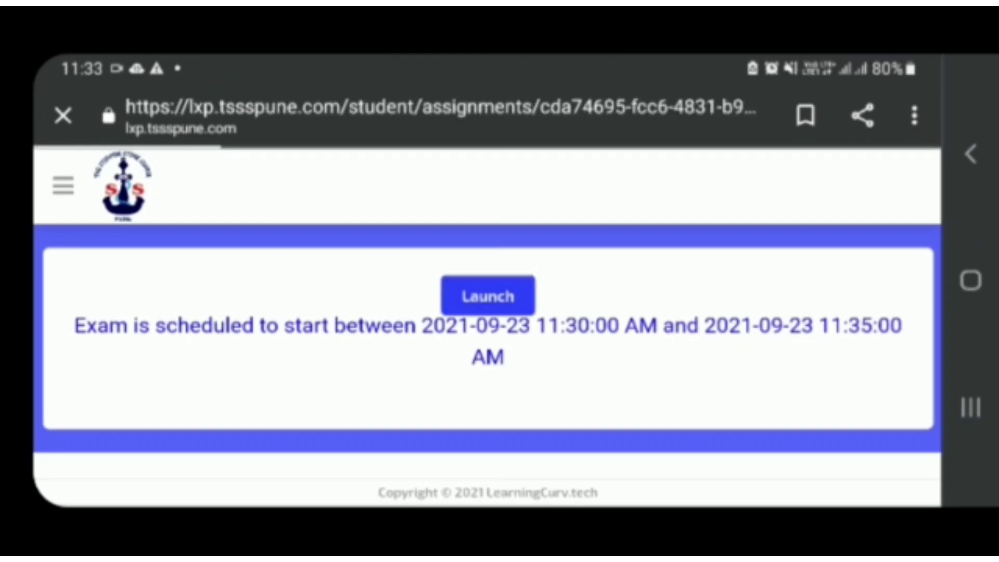
click(487, 295)
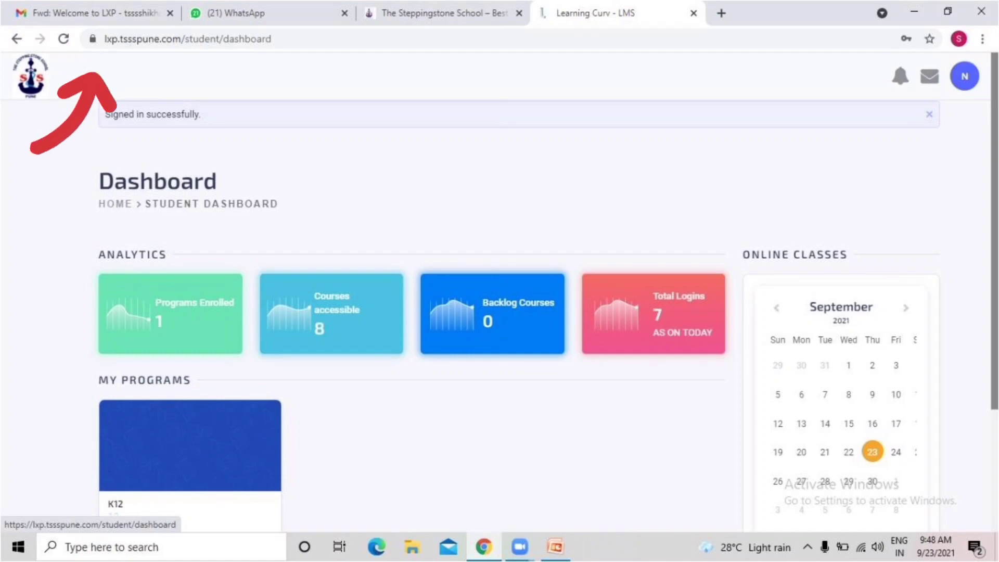
- Check the site's camera and microphone permissions, then launch the exam to load its PDF
click(117, 48)
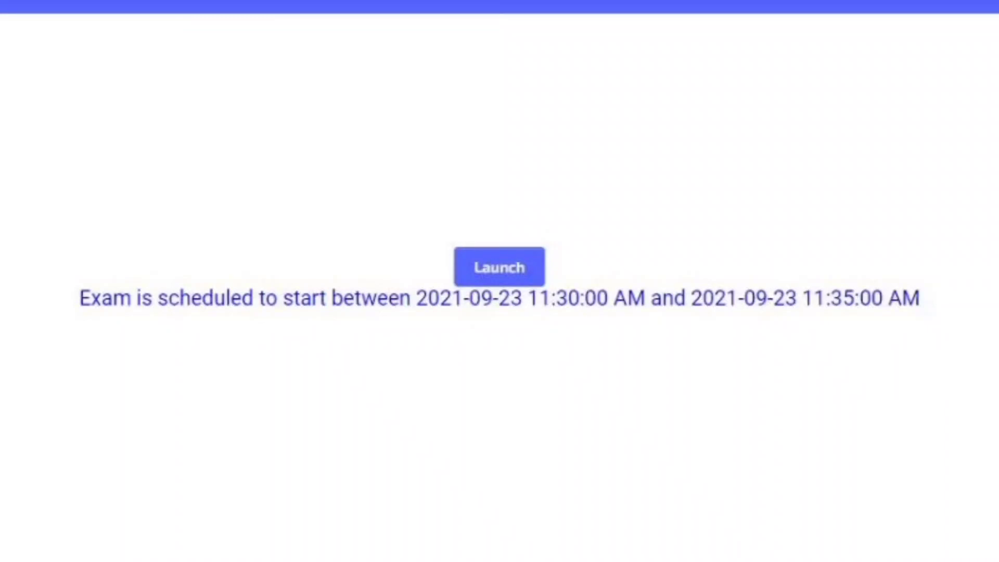
click(499, 267)
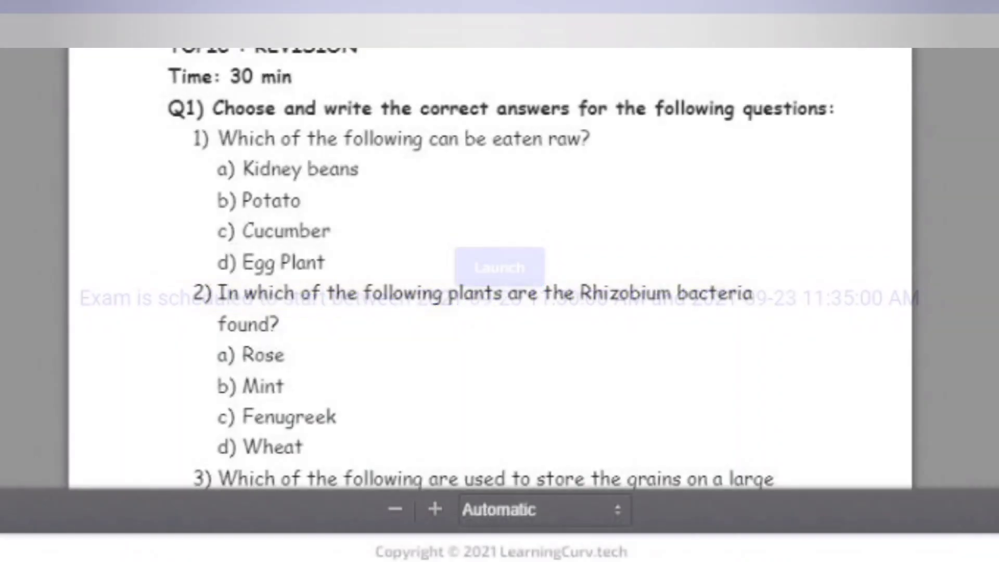